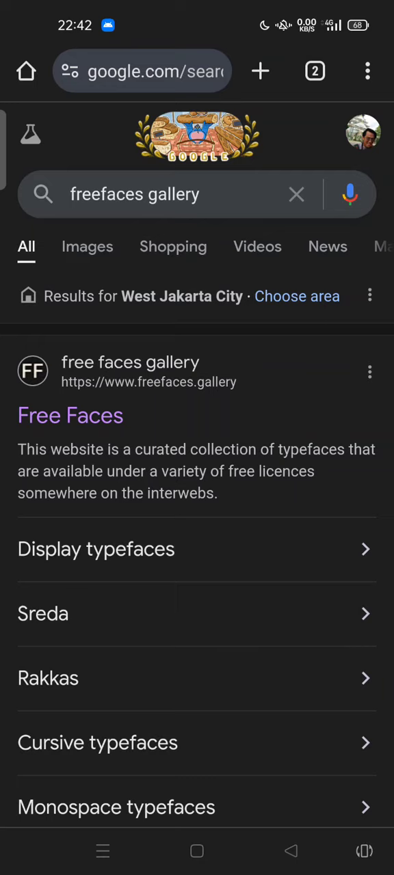
Open the Free Faces result from the 'freefaces gallery' Google search.
{"action": "left_click", "coordinate": [70, 415]}
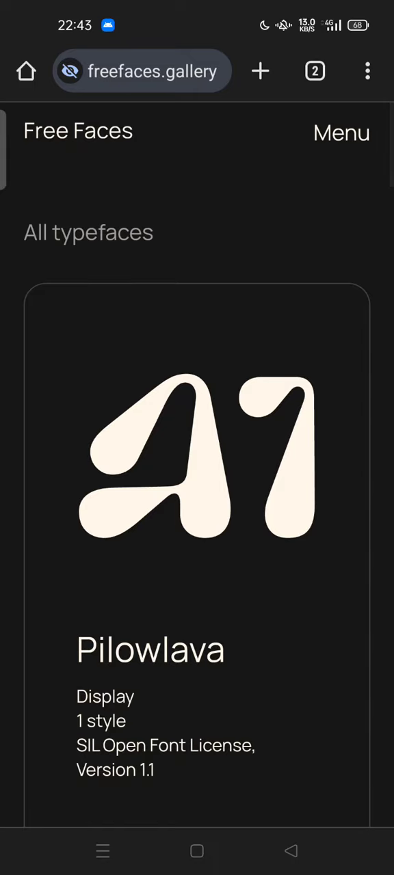
Browse the Menu categories, close it, and open the Pilowlava typeface card.
{"action": "left_click", "coordinate": [341, 133]}
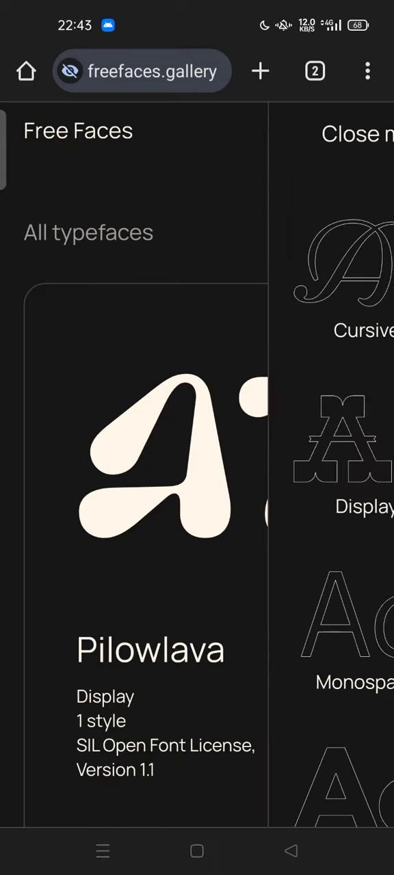
{"action": "scroll", "scroll_direction": "down", "scroll_amount": 3}
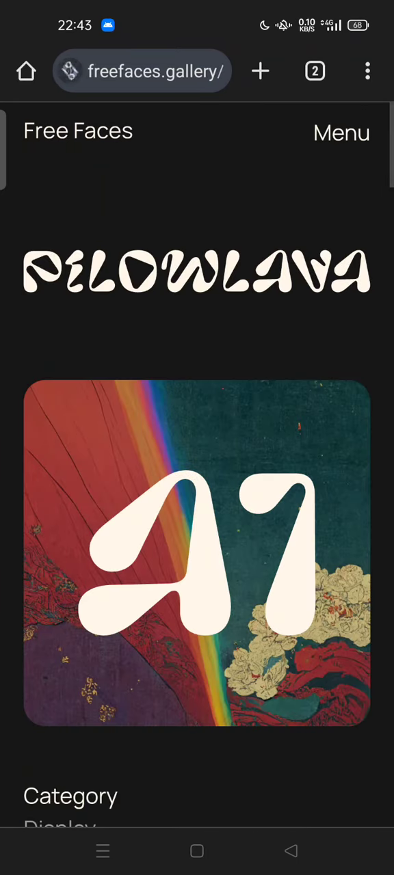
{"action": "left_click", "coordinate": [341, 133]}
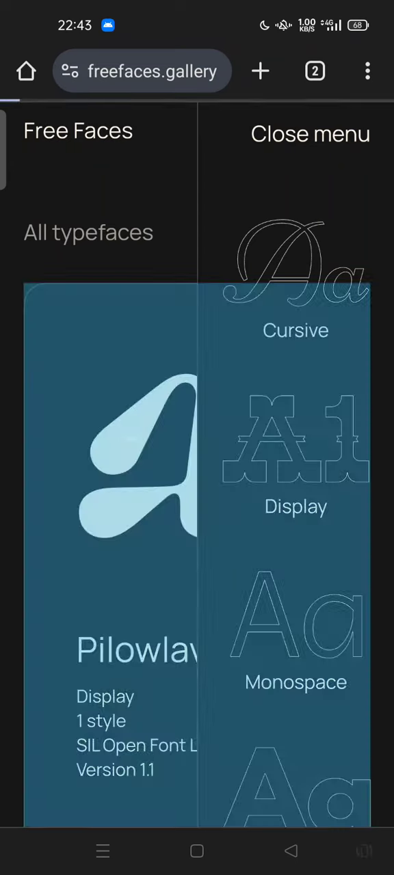
{"action": "left_click", "coordinate": [310, 133]}
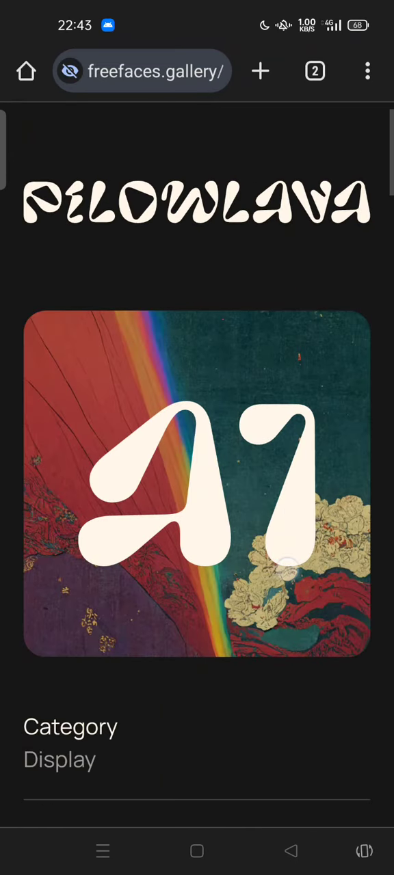
{"action": "scroll", "scroll_direction": "down", "scroll_amount": 3}
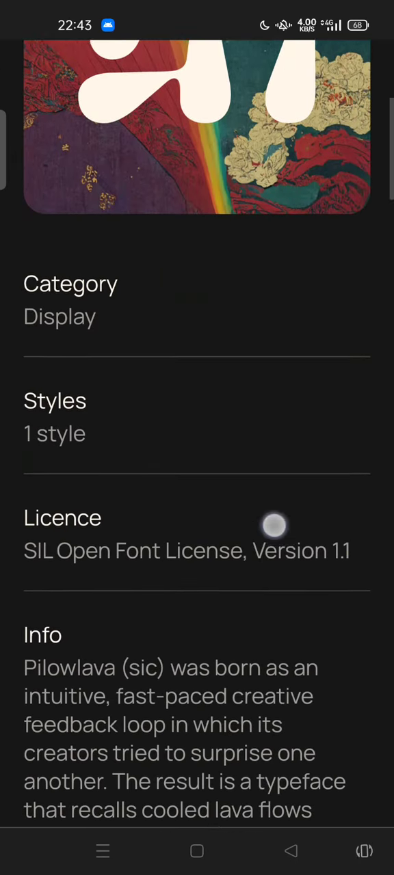
{"action": "scroll", "scroll_direction": "down", "scroll_amount": 3}
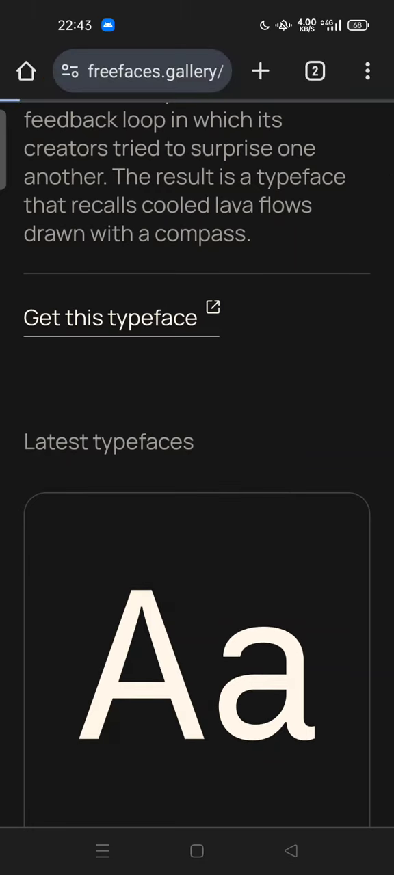
Follow 'Get this typeface' to velvetyne.fr and scroll through Pilowlava's specimens and release info.
{"action": "left_click", "coordinate": [108, 318]}
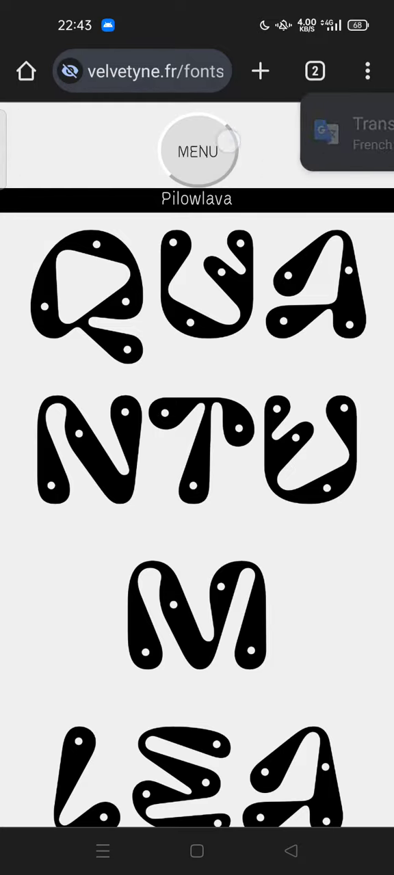
{"action": "scroll", "scroll_direction": "down", "scroll_amount": 3}
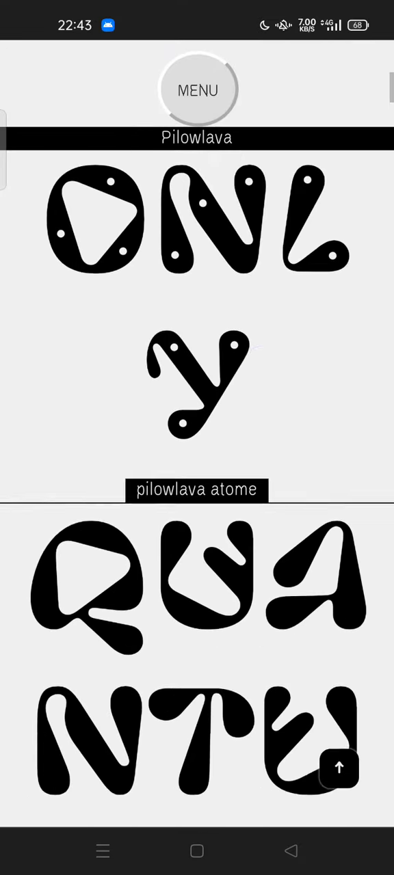
{"action": "scroll", "scroll_direction": "down", "scroll_amount": 3}
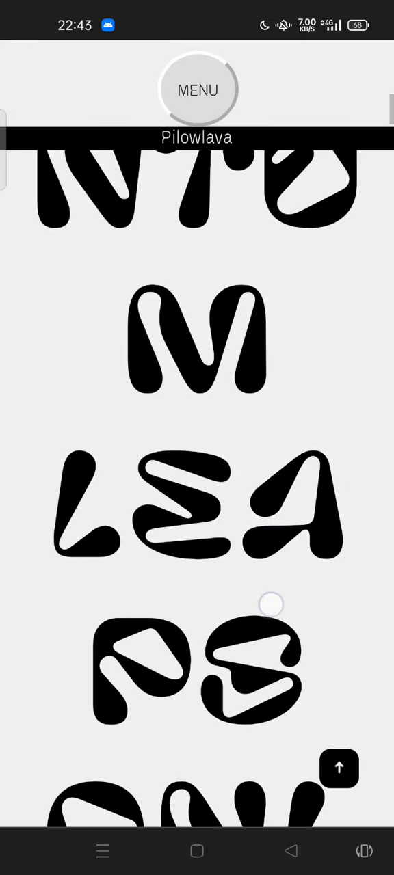
{"action": "scroll", "scroll_direction": "down", "scroll_amount": 3}
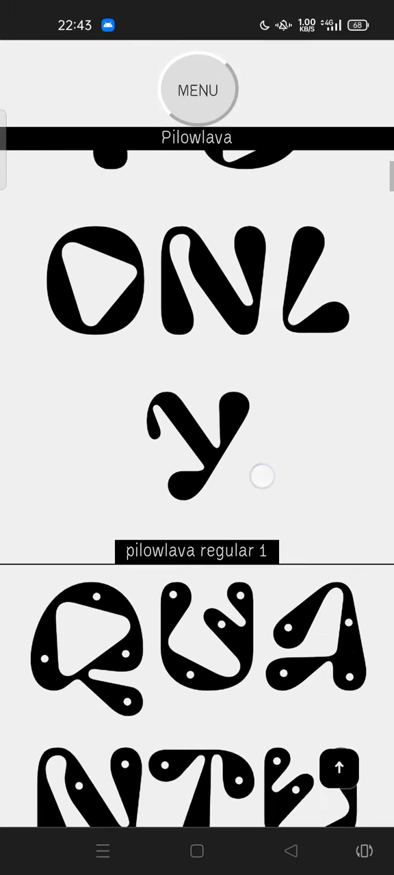
{"action": "scroll", "scroll_direction": "up", "scroll_amount": 3}
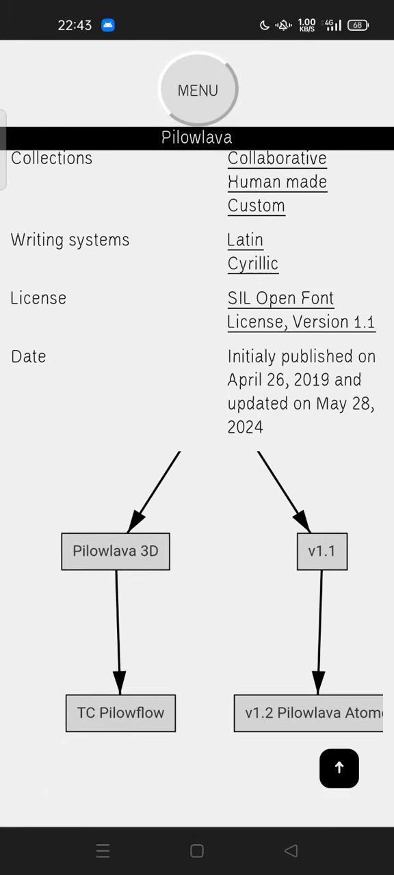